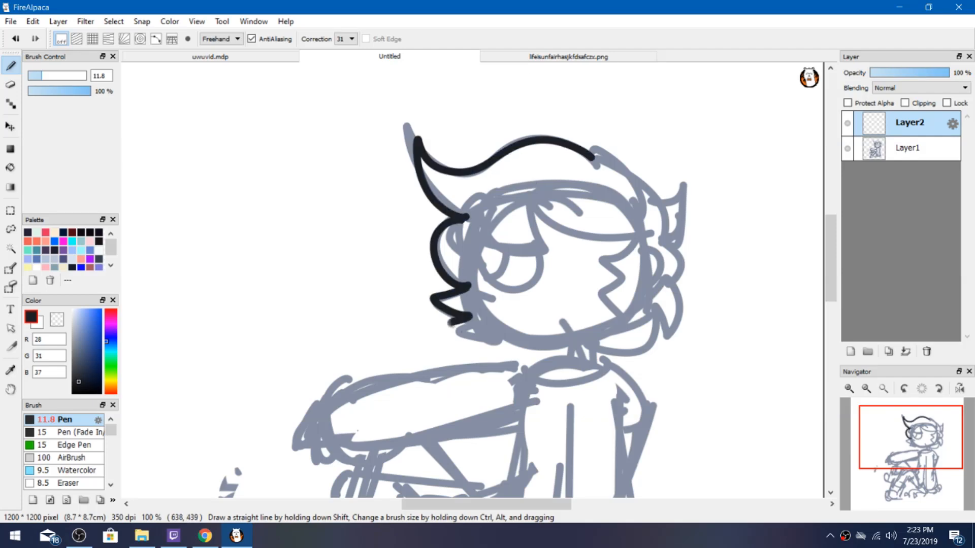
- Trace the hanging hair strand, torso outline and the arm resting on the knee in black
drag(472, 249, 565, 336)
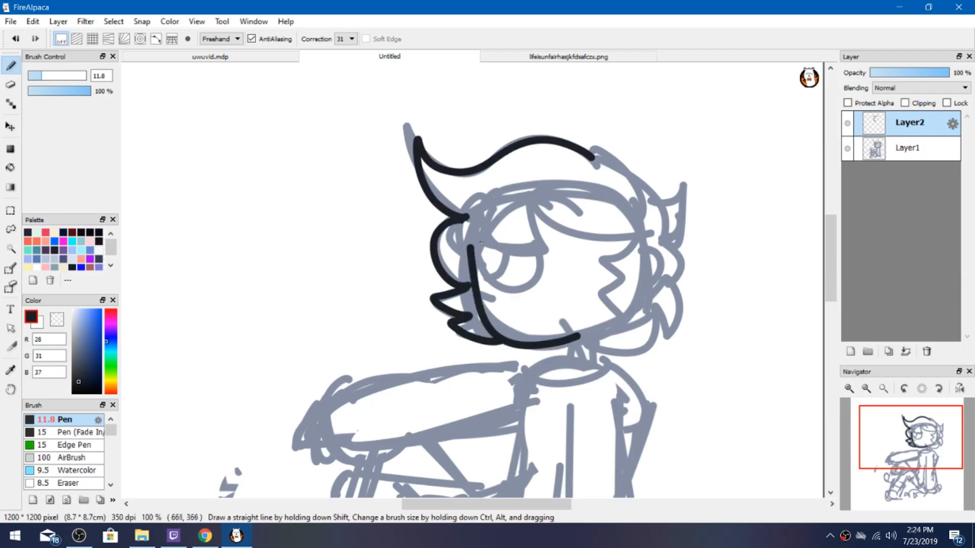
click(204, 535)
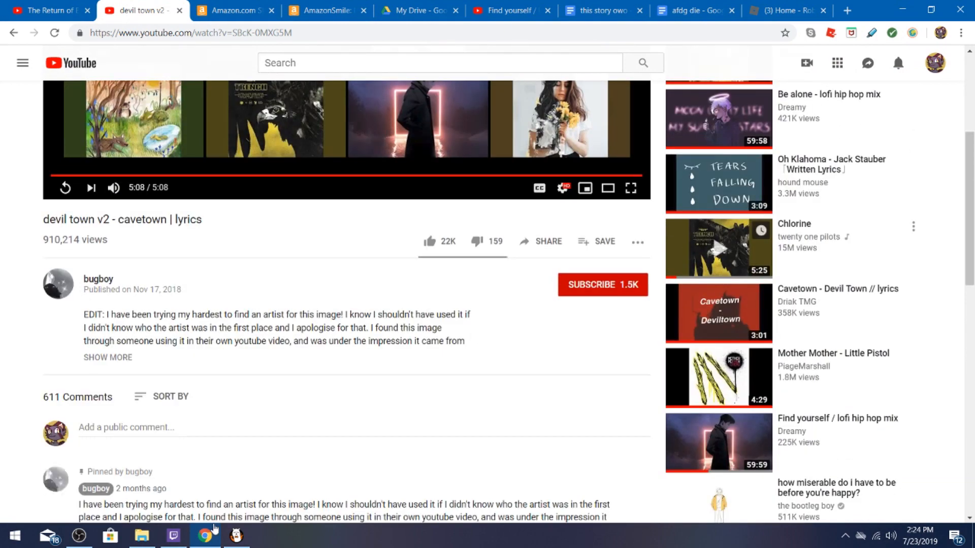
click(235, 536)
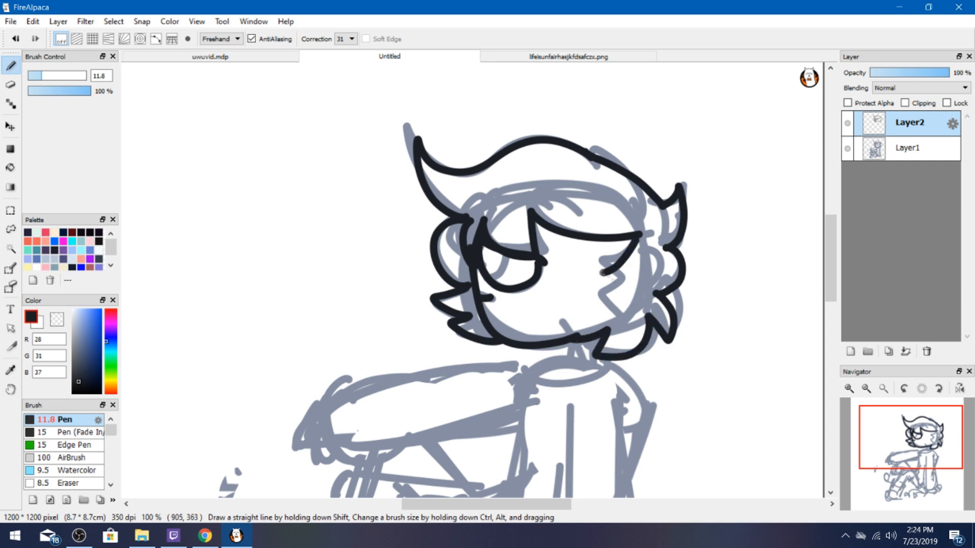
drag(616, 273, 615, 323)
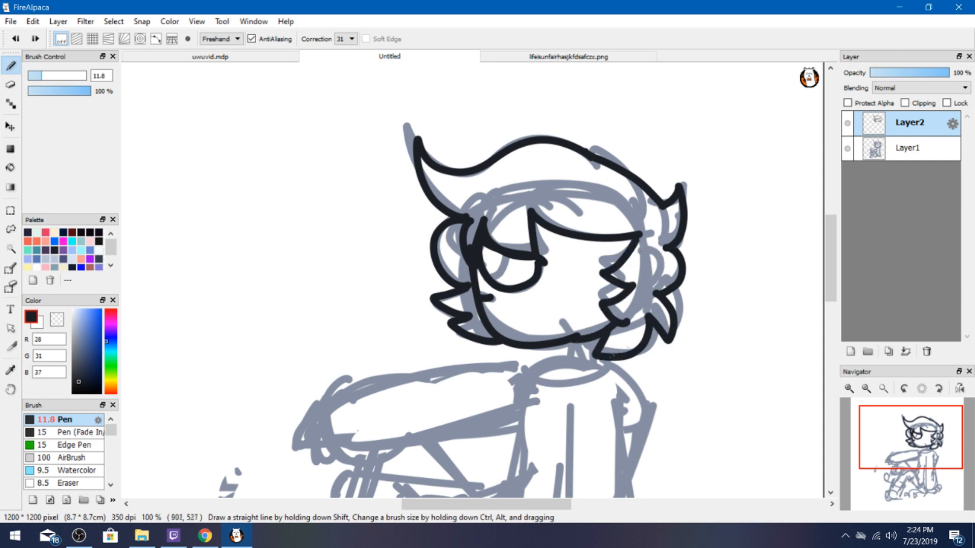
drag(531, 370, 641, 383)
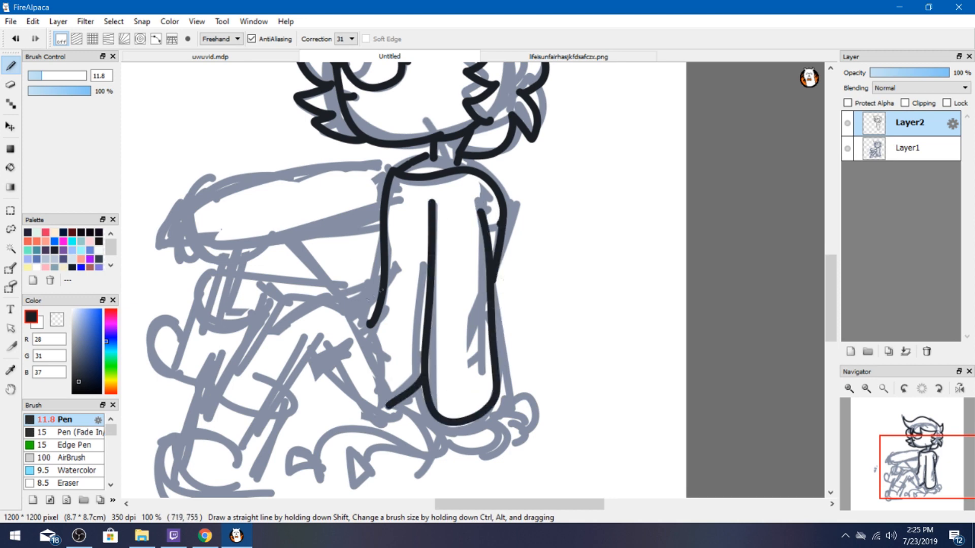
drag(376, 249, 383, 410)
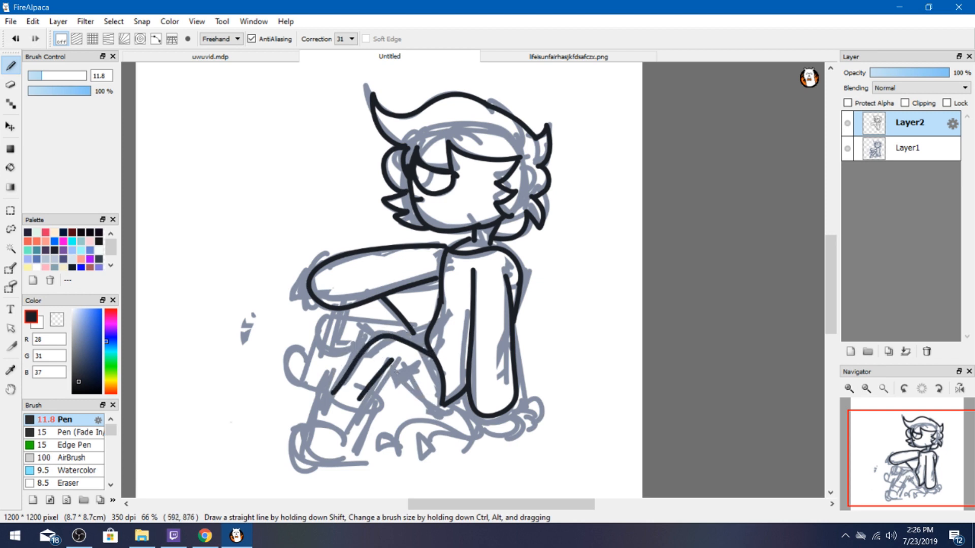
- Outline the bent legs and the small claws beside the foot in black
drag(398, 357, 323, 401)
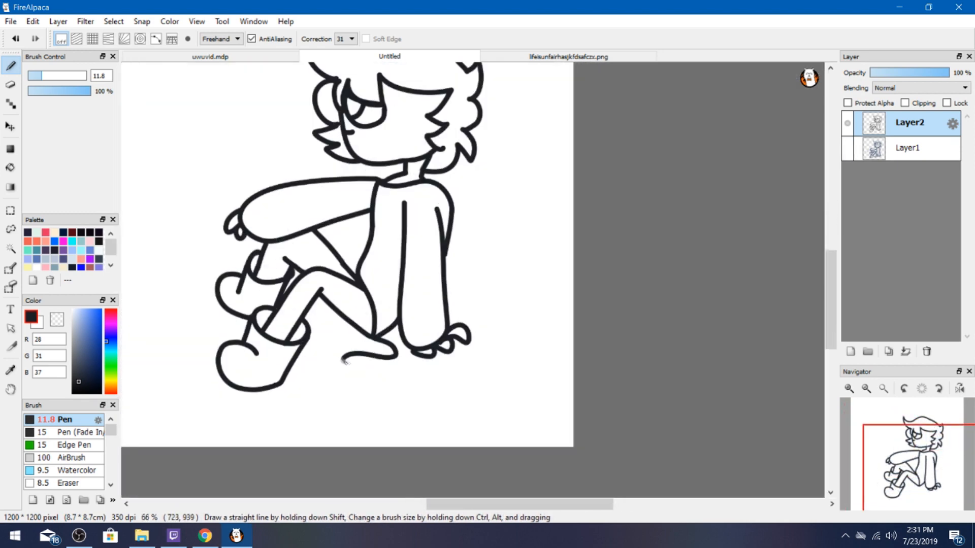
drag(317, 348, 398, 373)
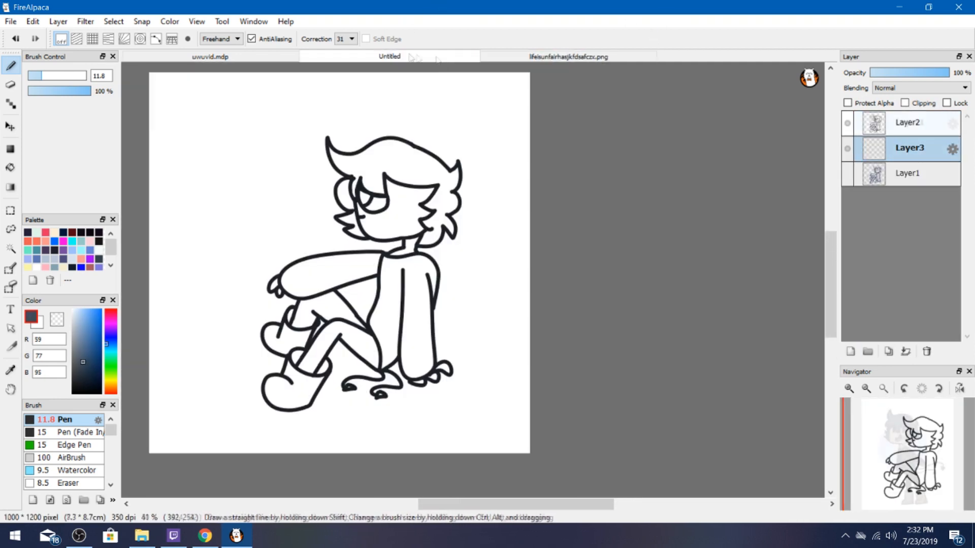
- Bucket-fill sweater and hair dark blue and boots brown from the reference, then load a second reference image
click(567, 57)
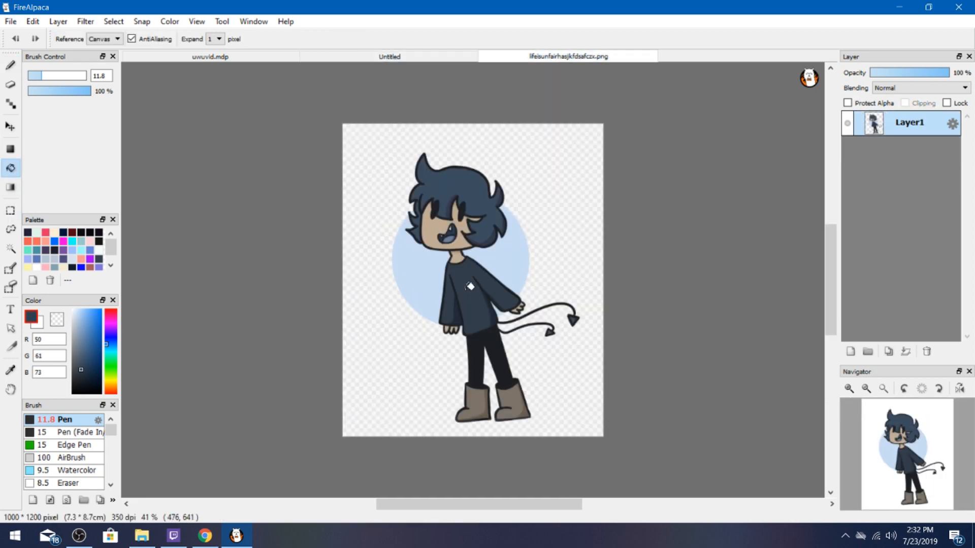
click(389, 57)
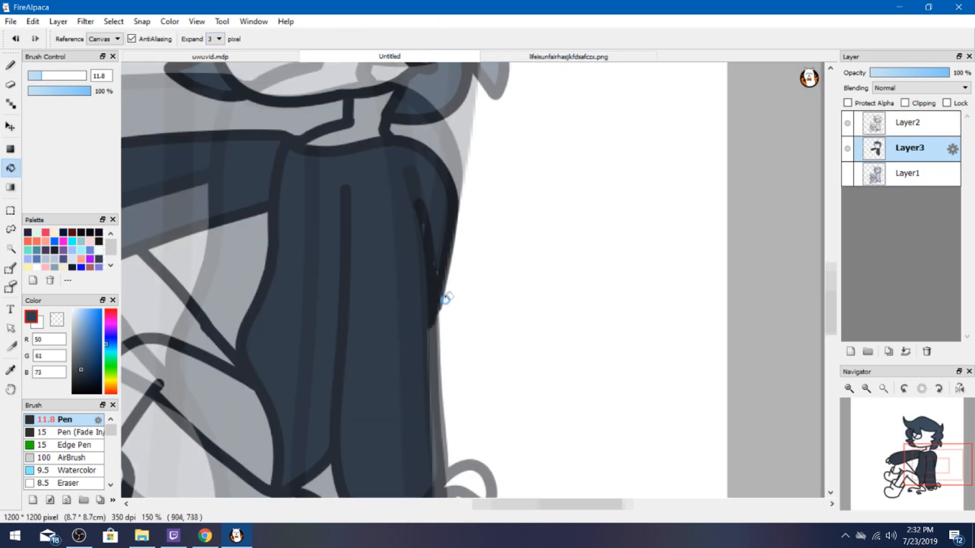
click(566, 57)
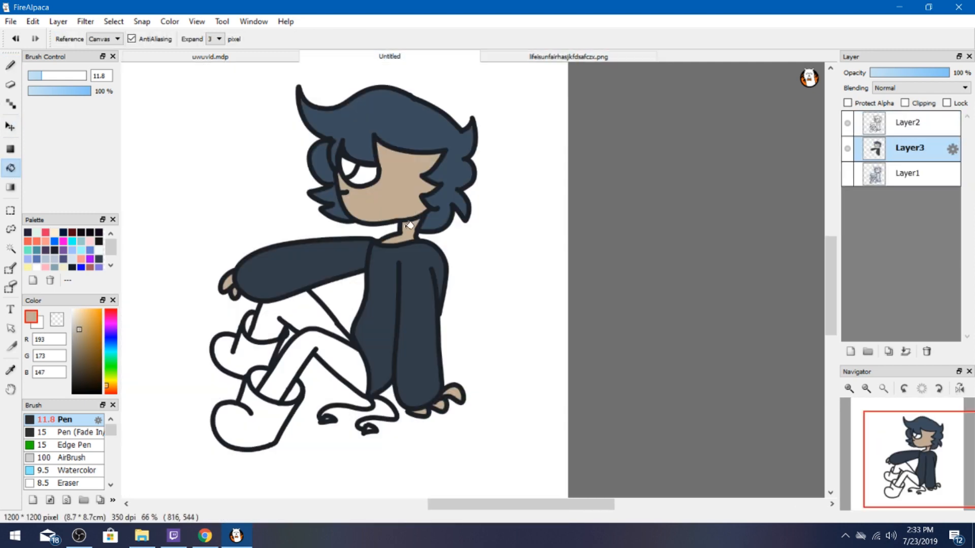
click(249, 398)
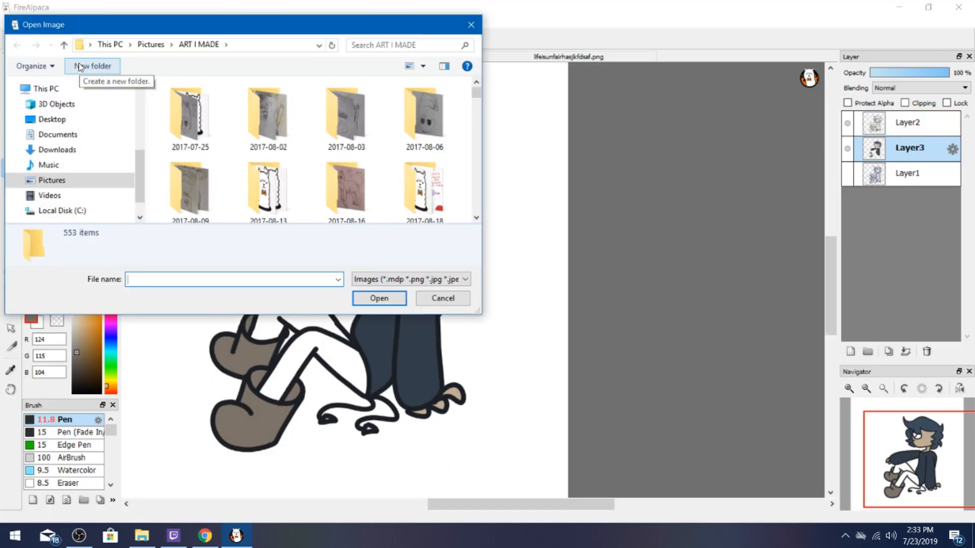
click(379, 299)
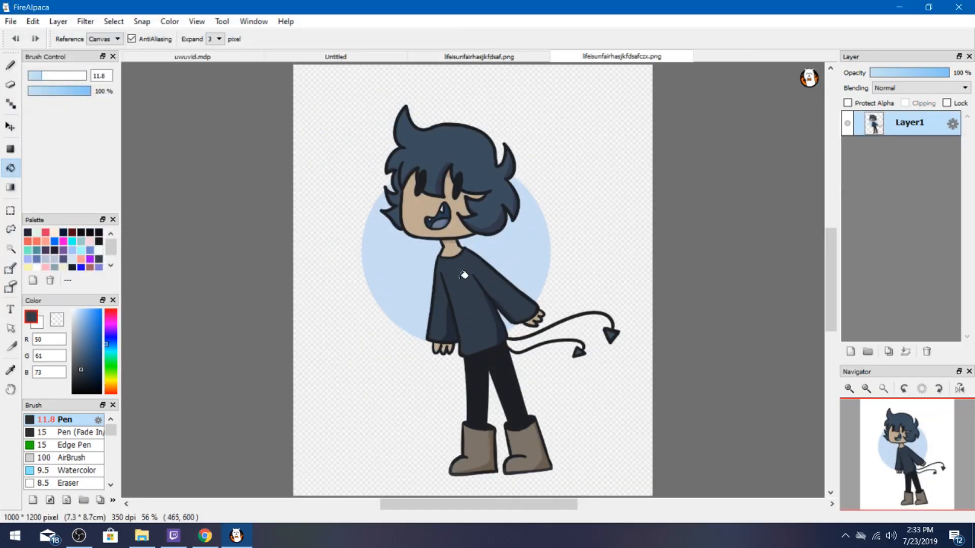
- Paint darker shading on the underside of a toe on the clipped shading layer
click(335, 57)
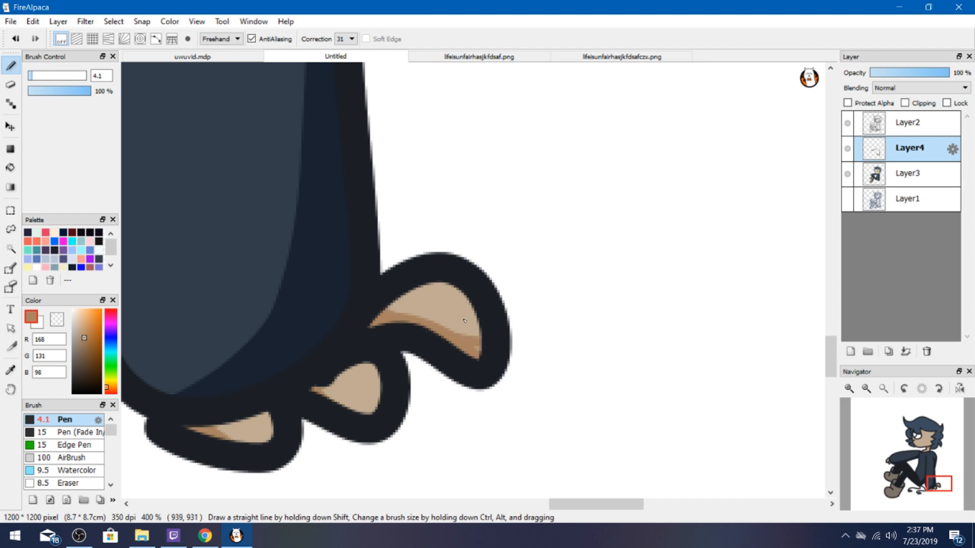
drag(378, 311, 481, 345)
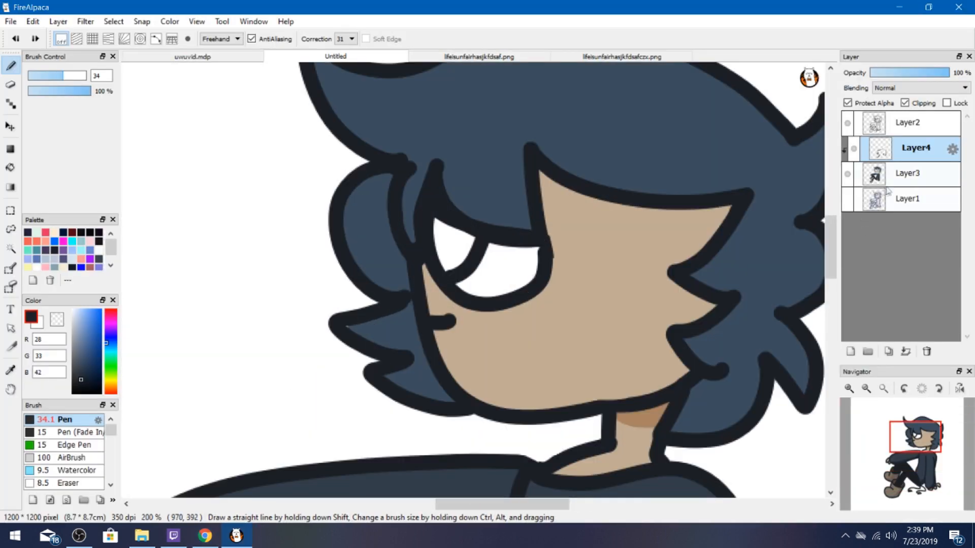
- Fill the legs dark on the colour layer and fill the slate-blue tail's spade tip
click(908, 174)
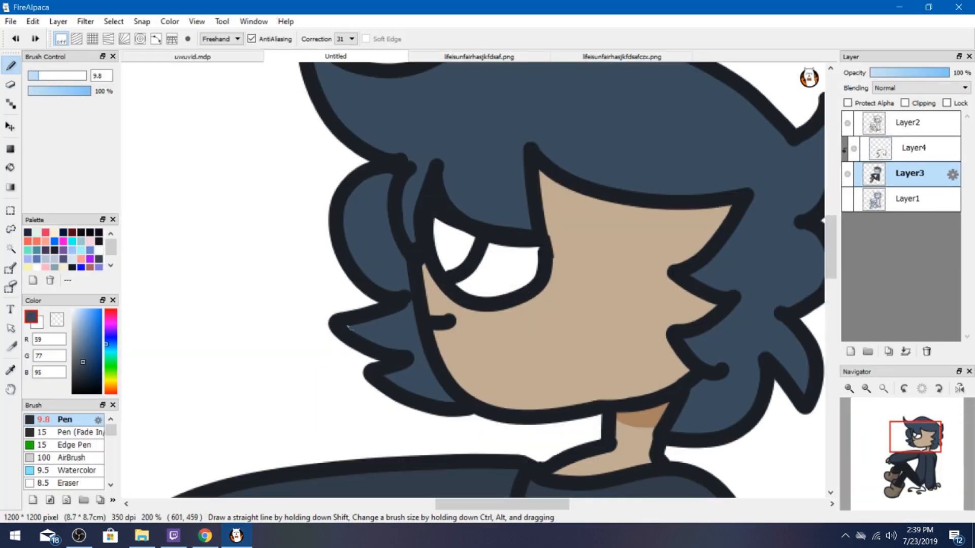
click(448, 255)
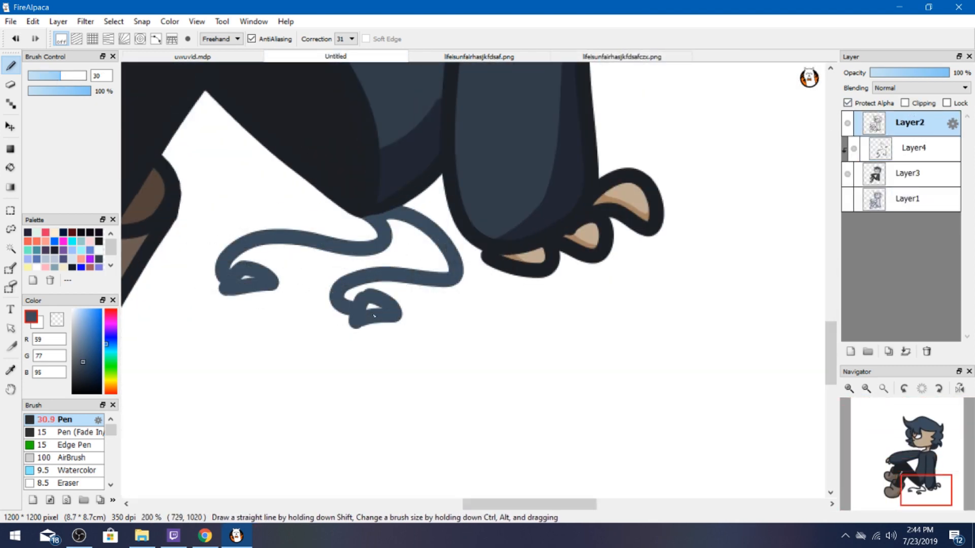
click(907, 173)
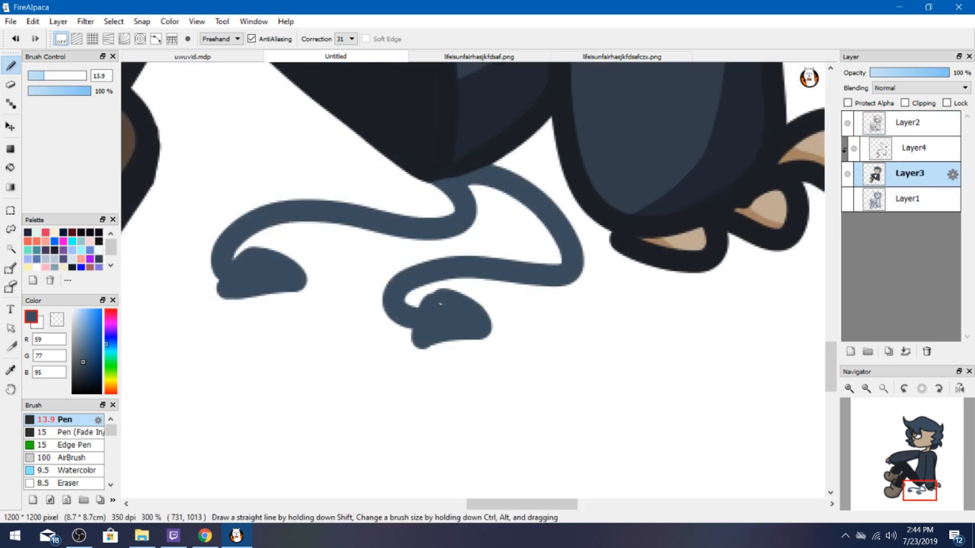